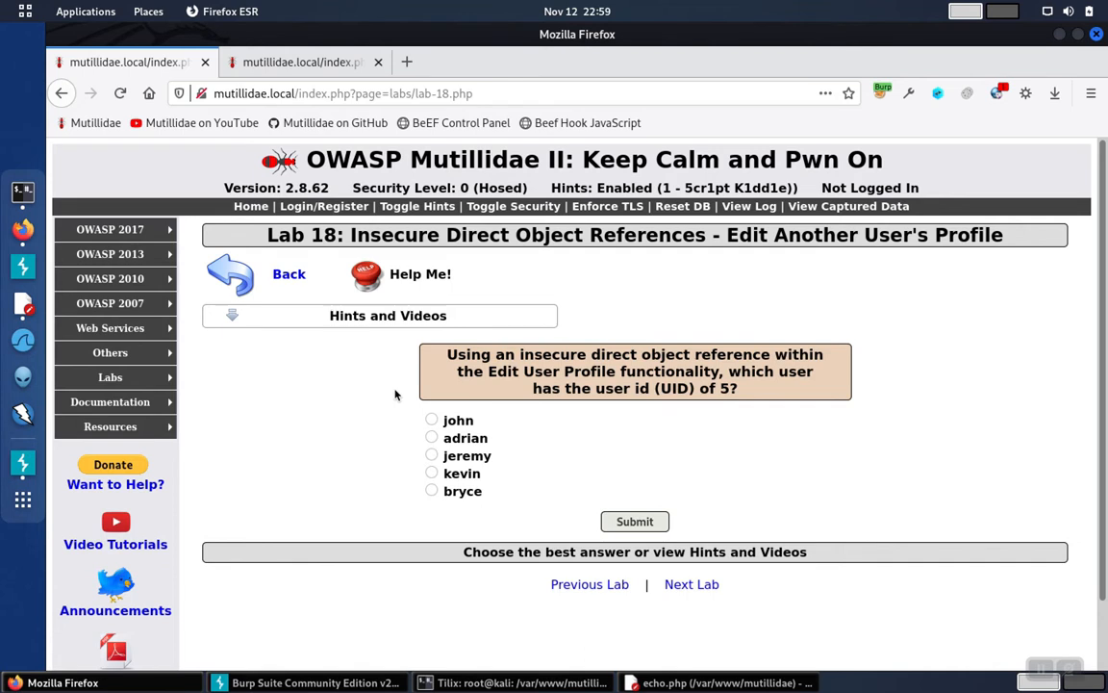
mouse_move(330, 127)
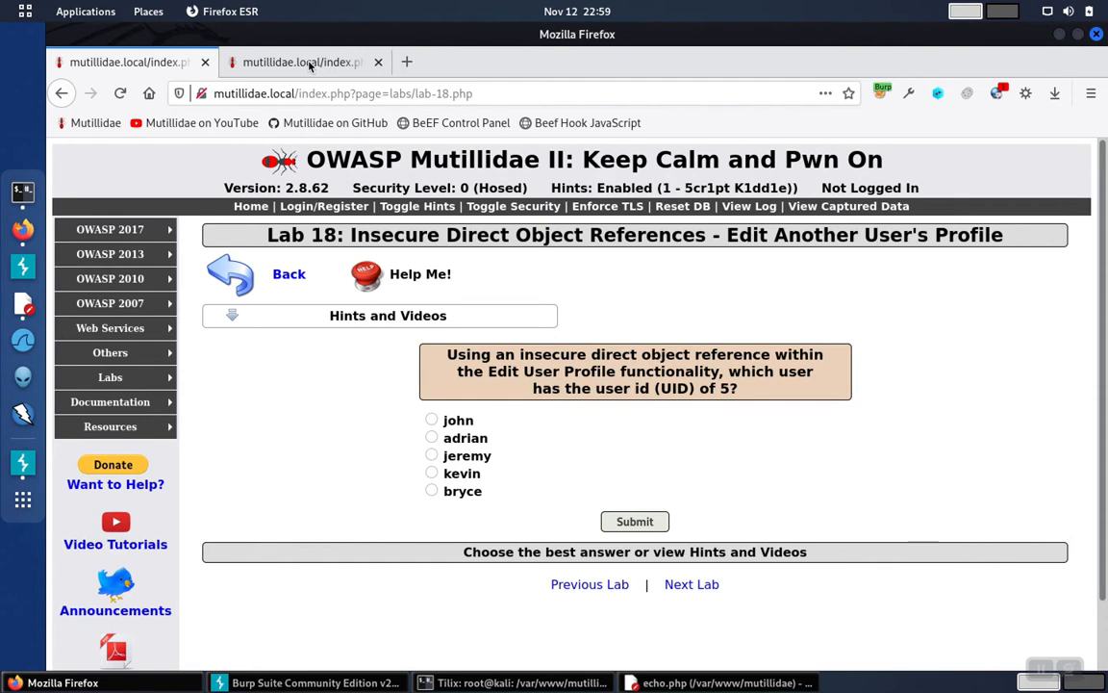
Switch to the Firefox tab showing the Conference Room Lookup page.
left_click(303, 62)
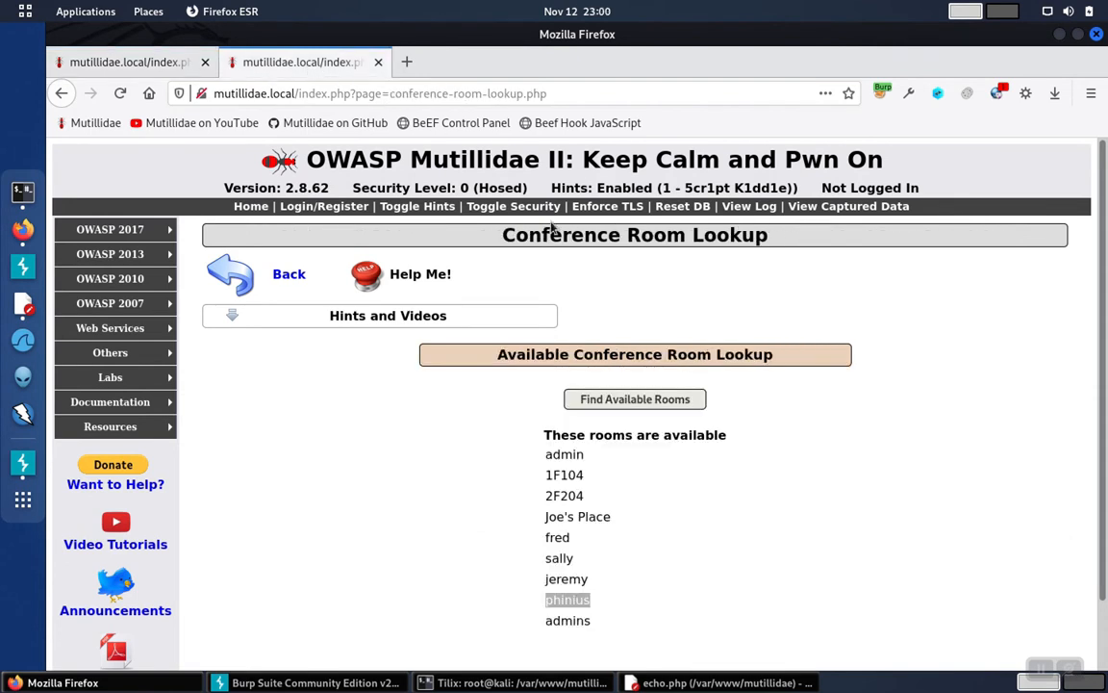
Log in to Mutillidae as jeremy with his password.
left_click(323, 206)
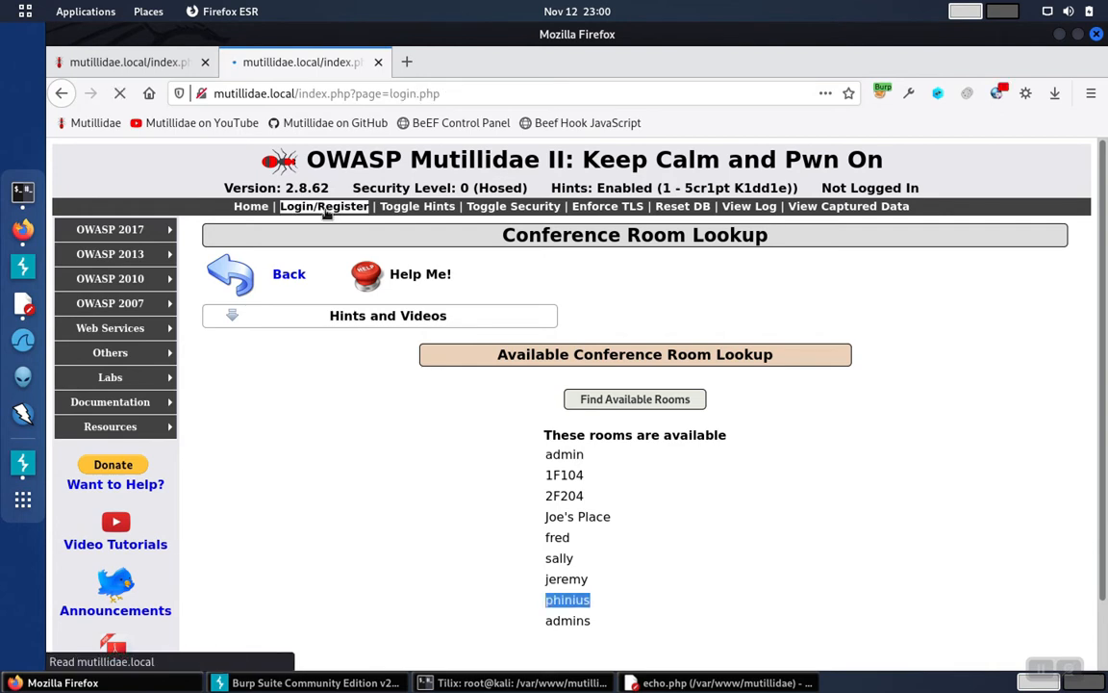
left_click(324, 206)
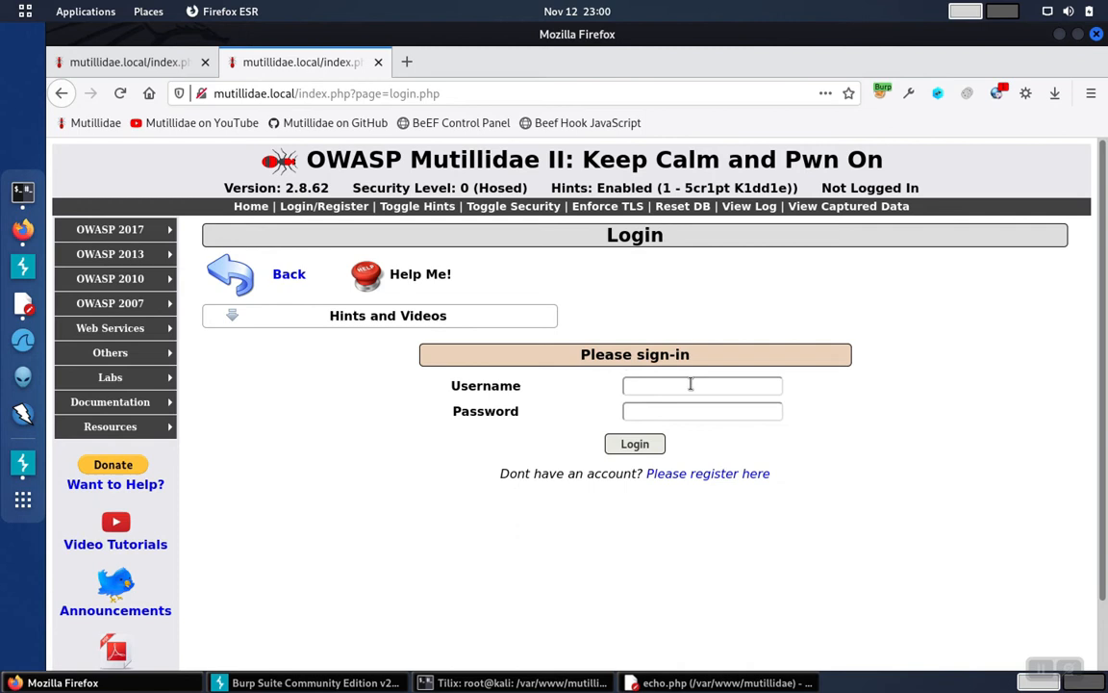
type("jeremy")
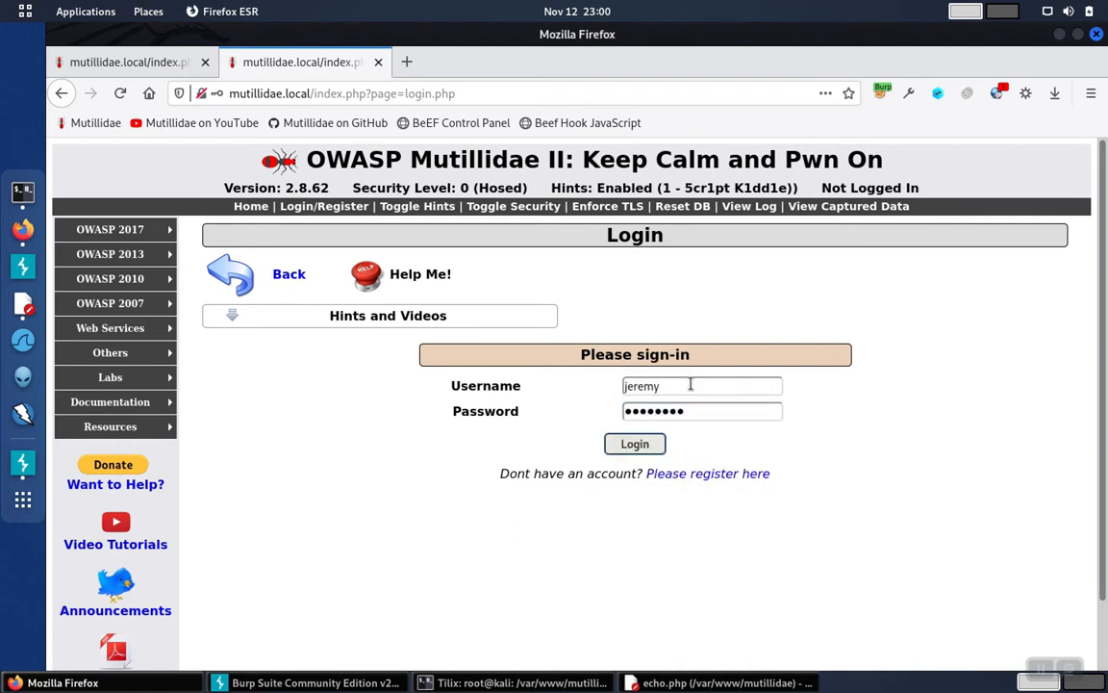
left_click(635, 443)
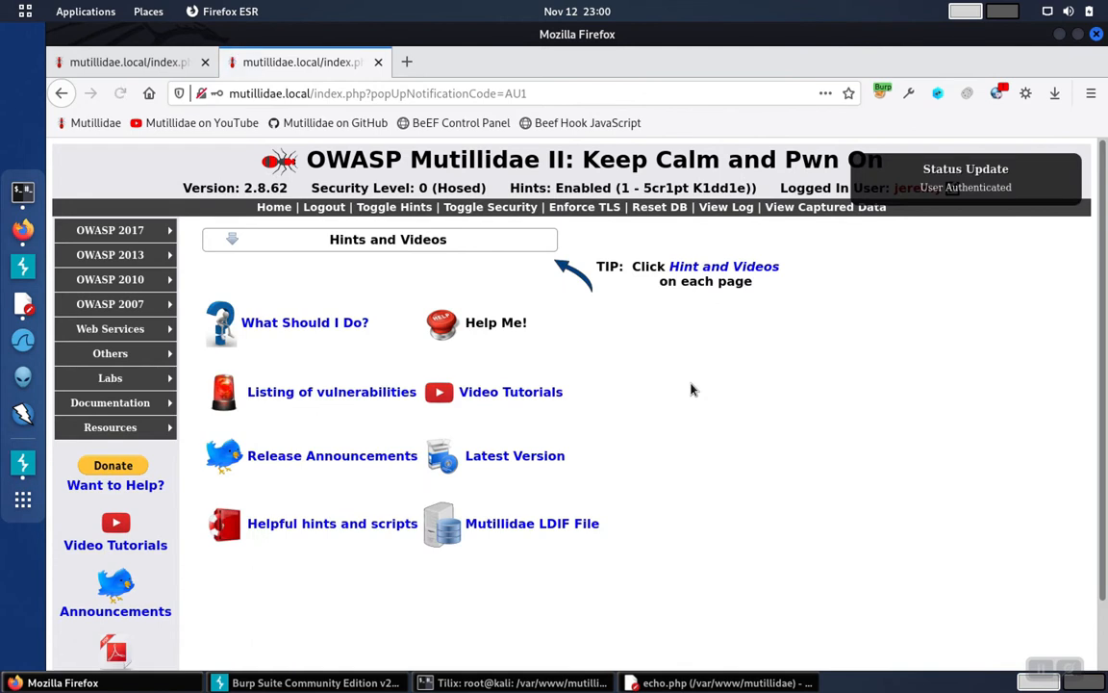
mouse_move(877, 170)
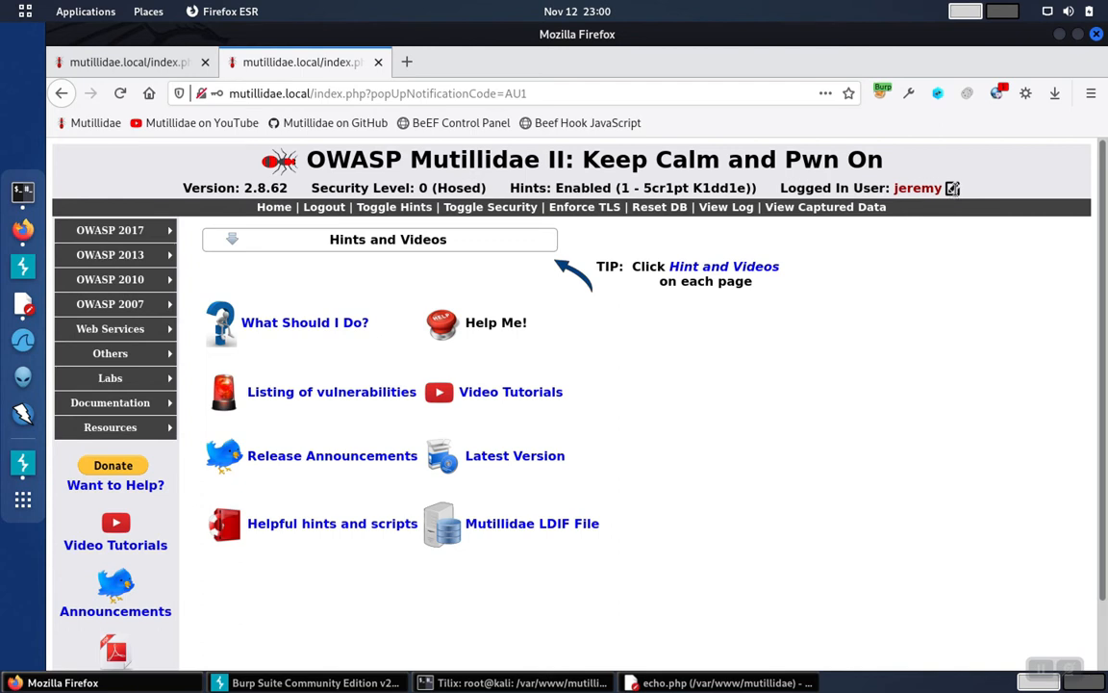
Edit the profile URL to uid=5, find bryce, and submit bryce as the Lab 18 answer.
left_click(953, 189)
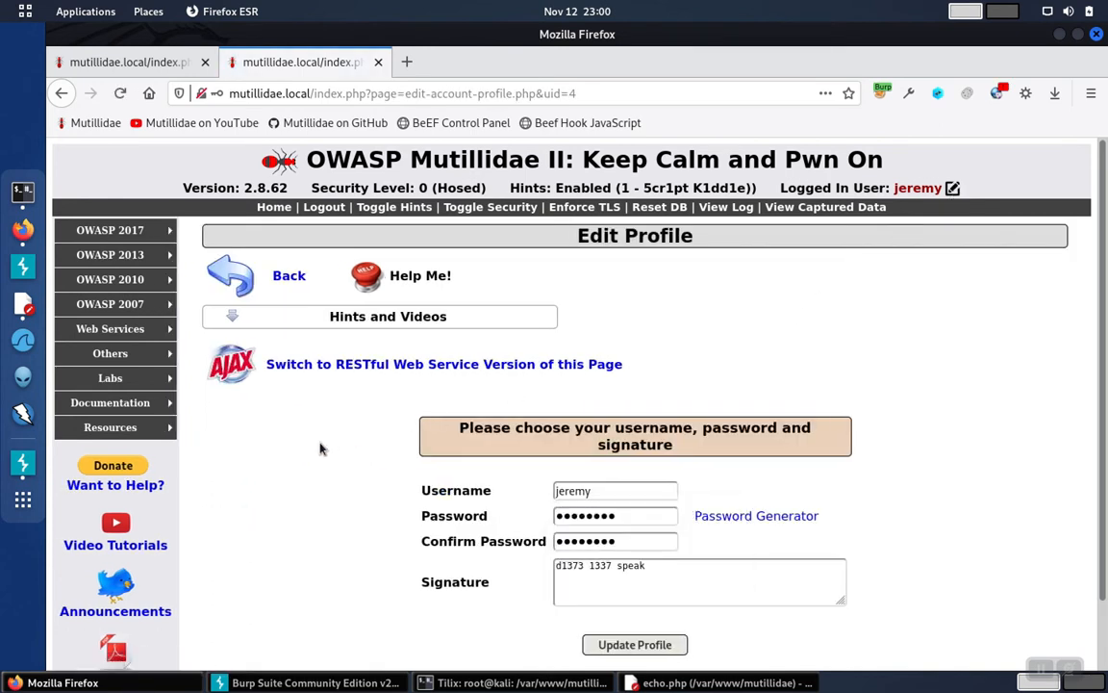
mouse_move(283, 454)
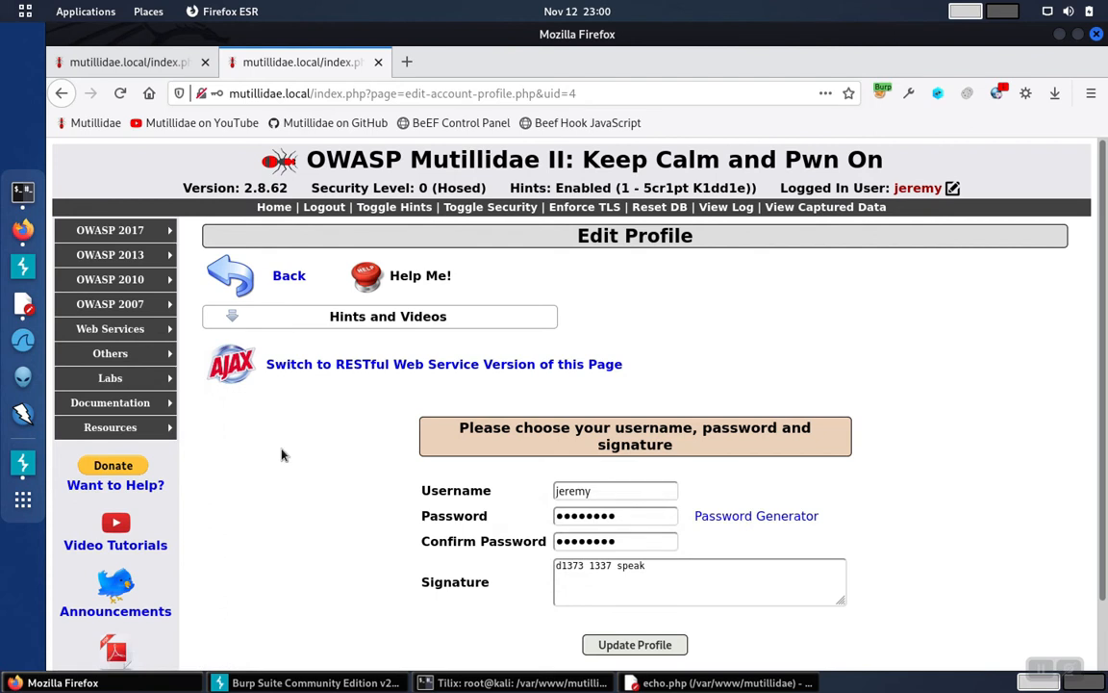
mouse_move(601, 100)
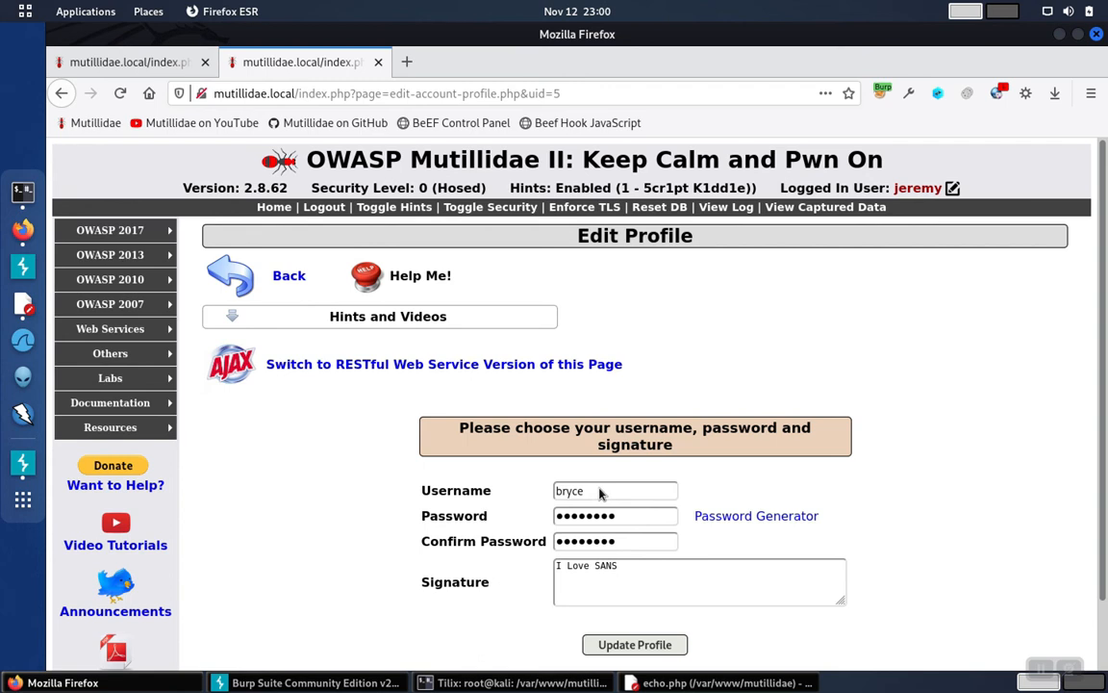
mouse_move(444, 409)
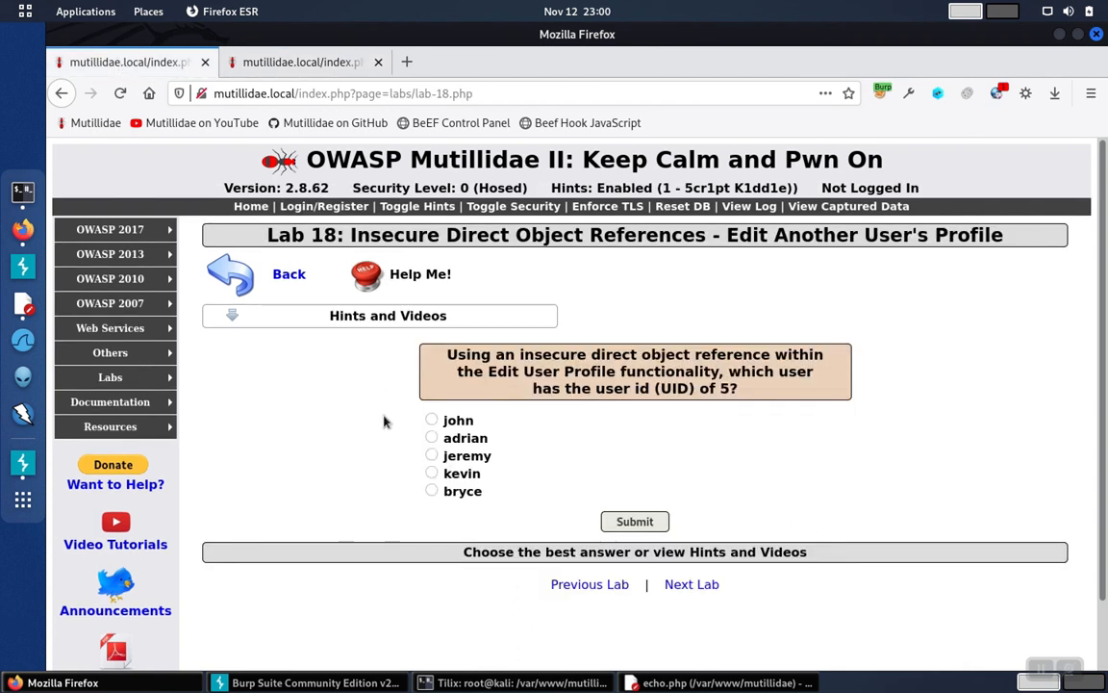
left_click(431, 491)
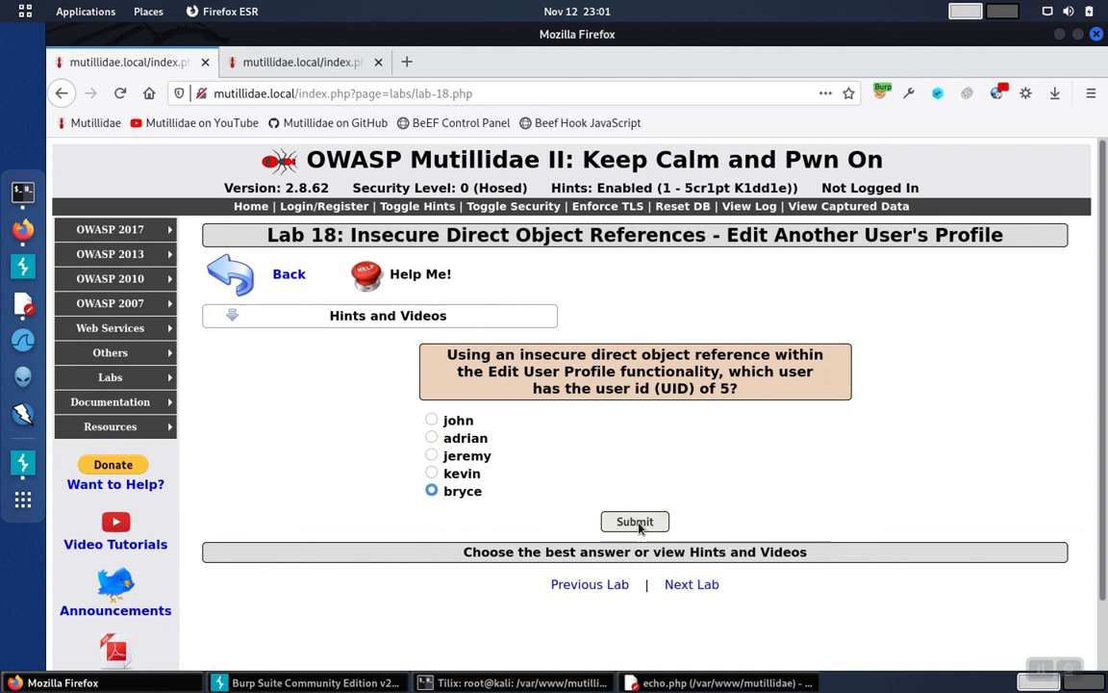
left_click(635, 519)
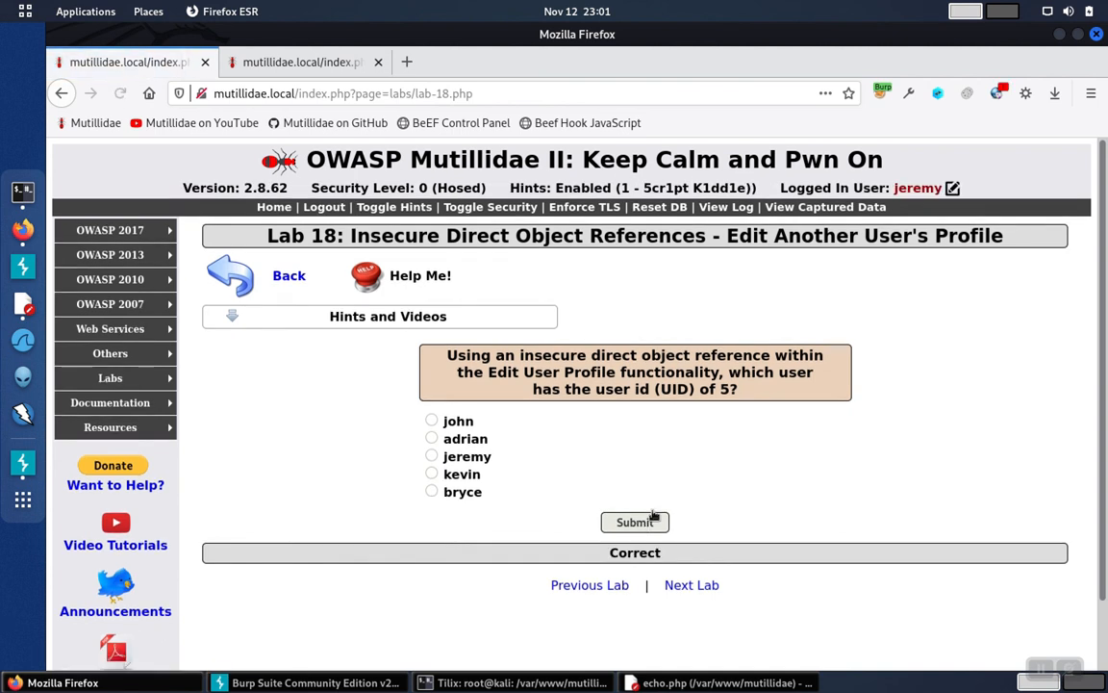
mouse_move(727, 239)
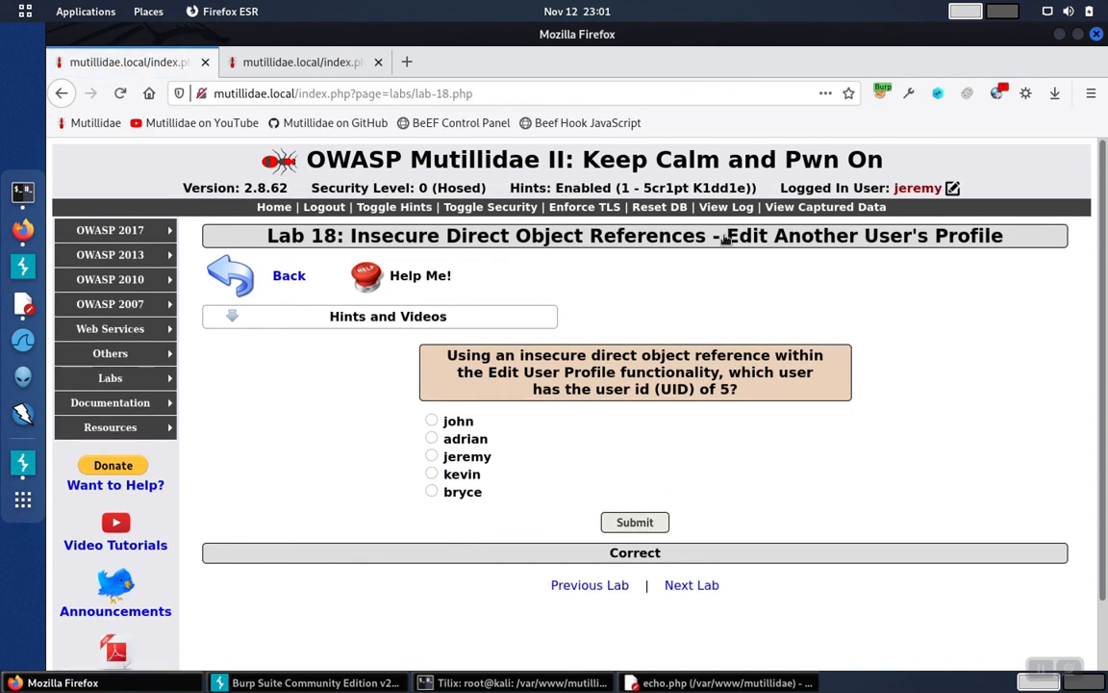